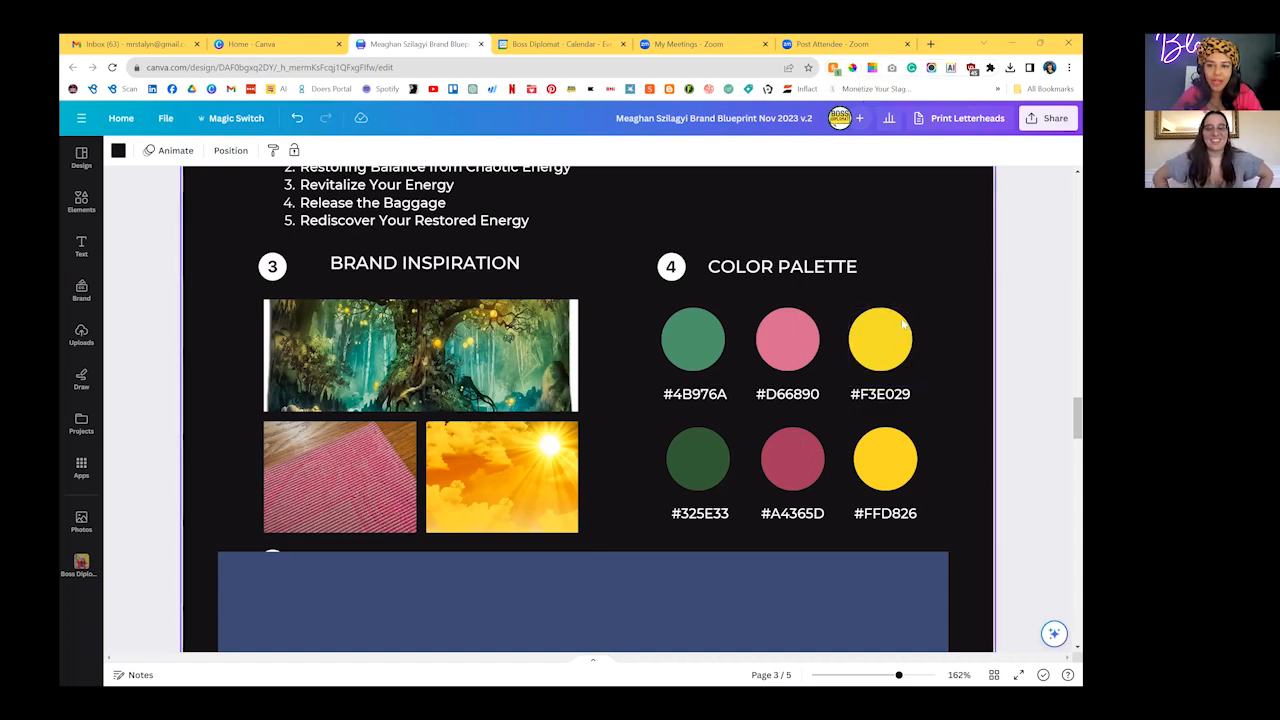
pyautogui.moveTo(852, 400)
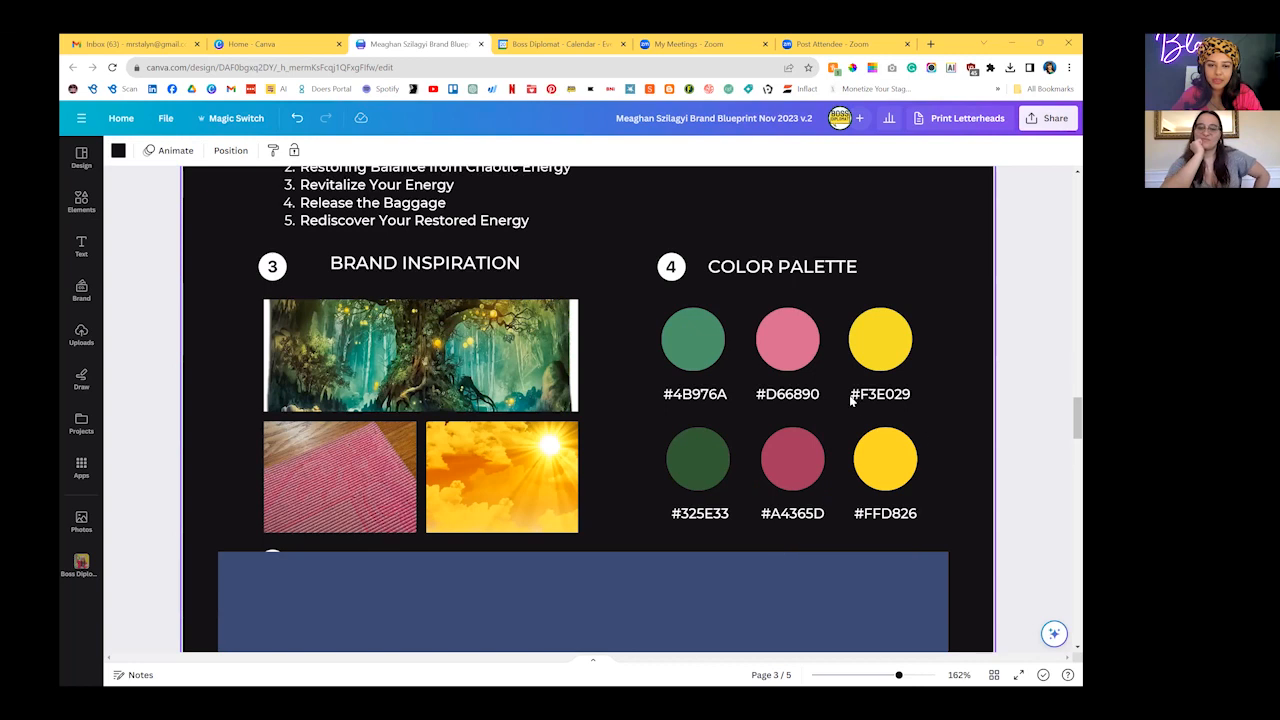
# - Sample the greens in the forest photo with the ColorPick Eyedropper
pyautogui.click(603, 610)
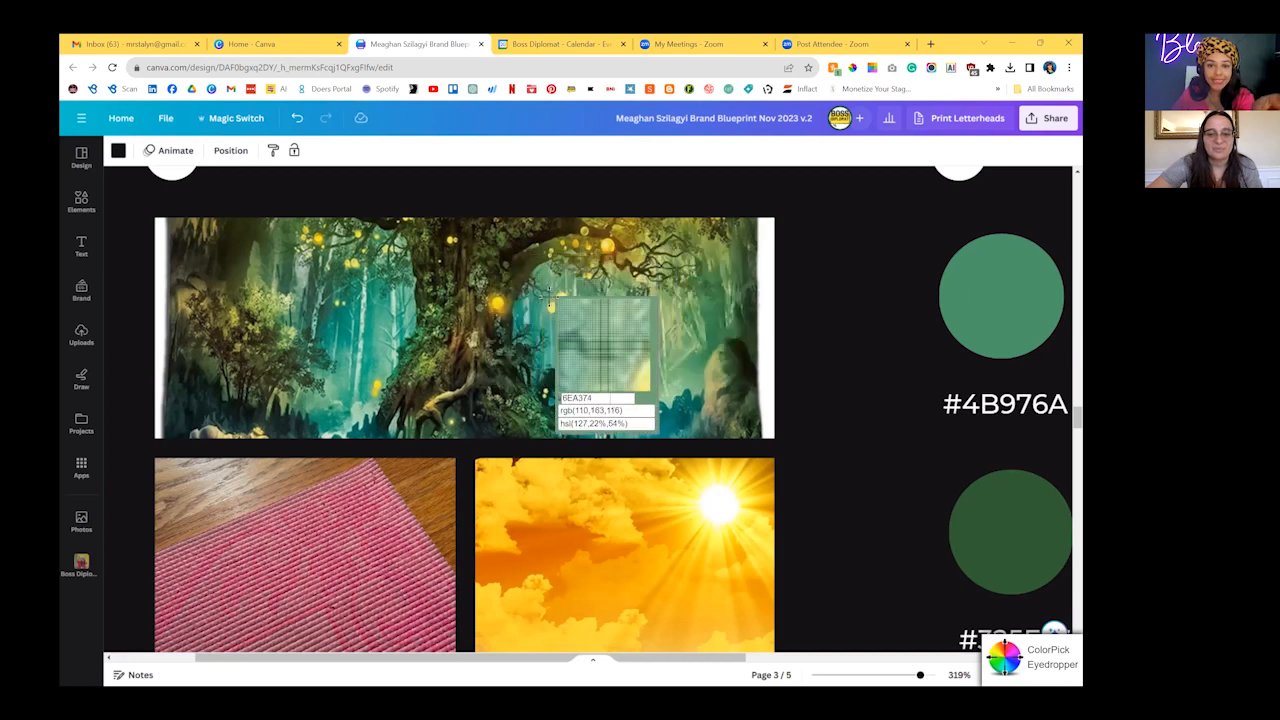
pyautogui.moveTo(565, 308)
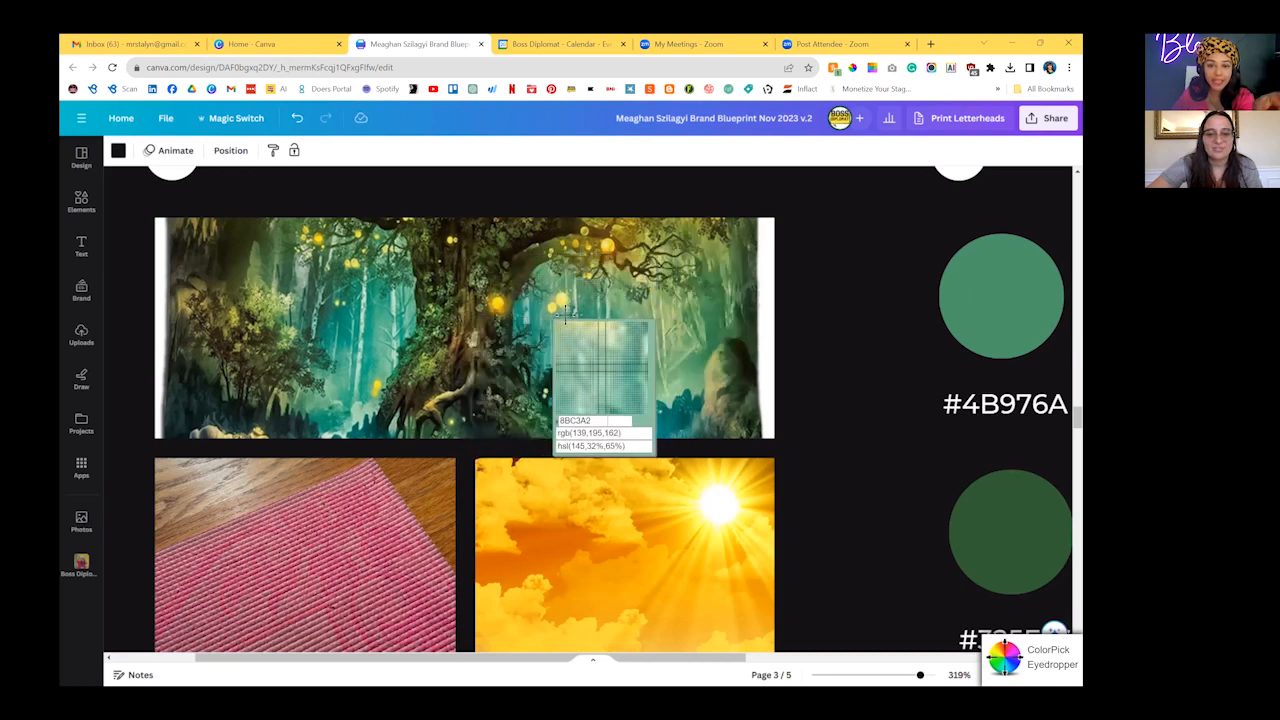
pyautogui.moveTo(573, 300)
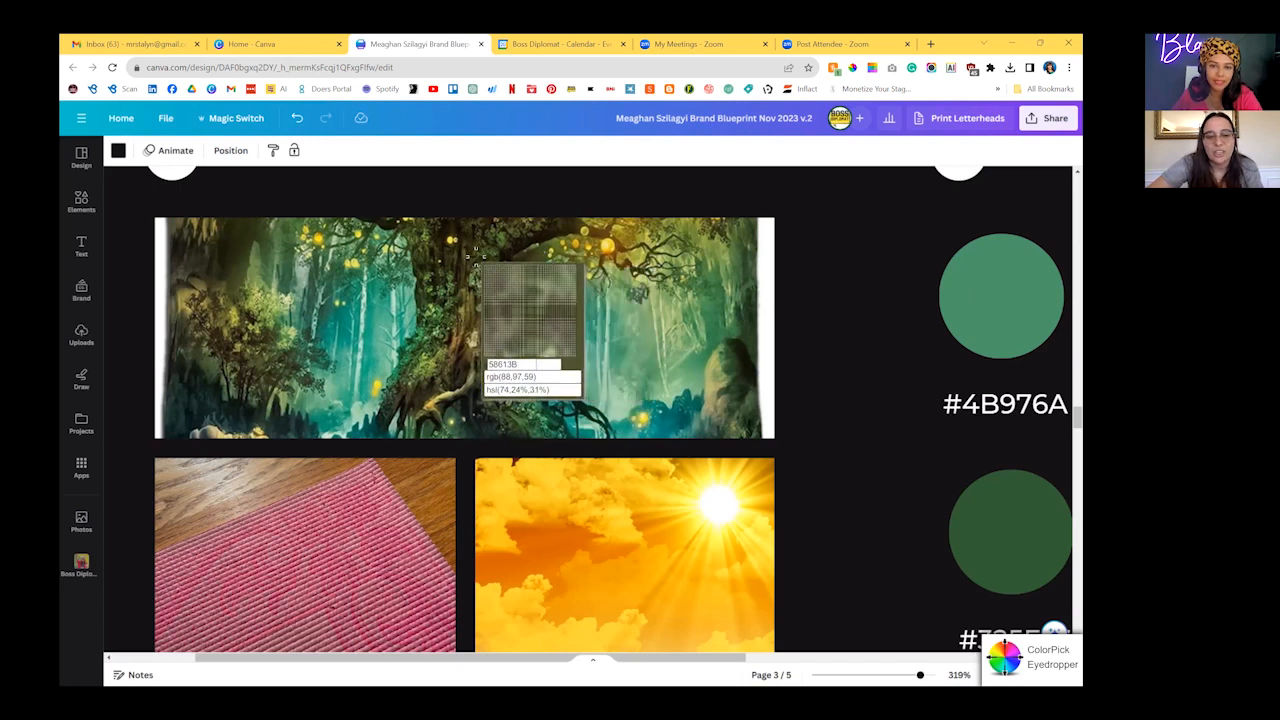
pyautogui.moveTo(473, 255)
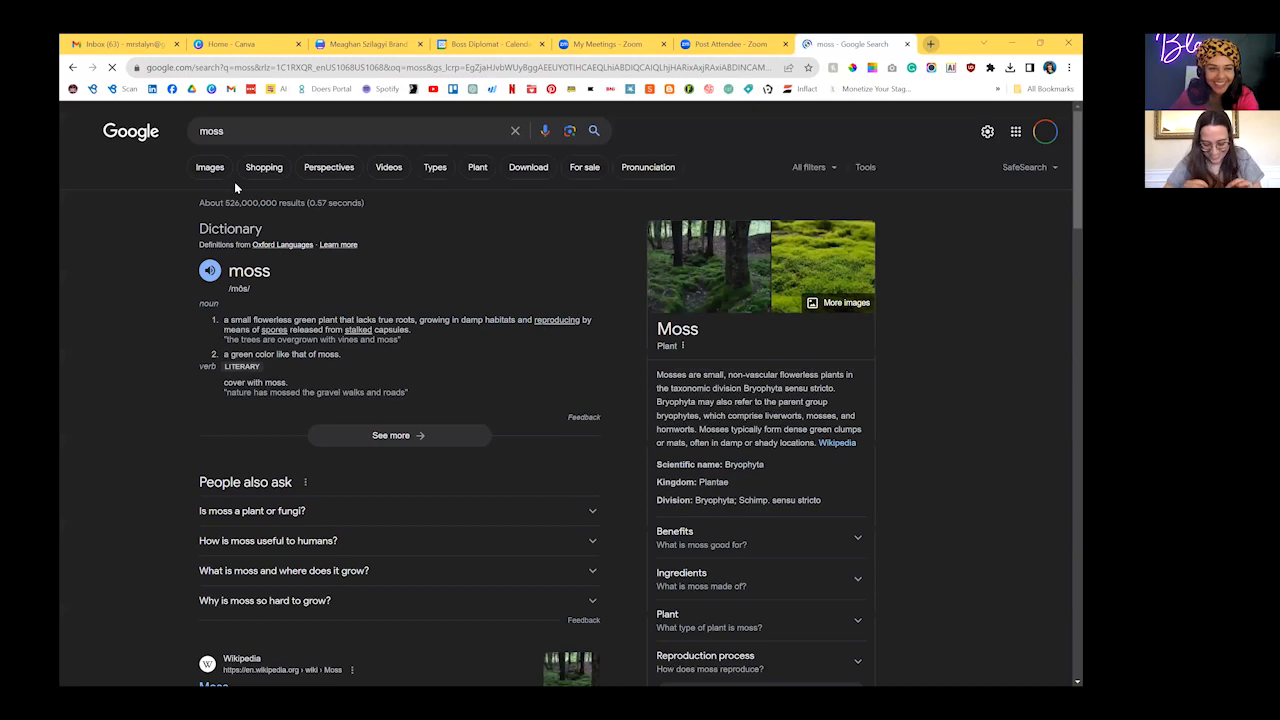
# - Browse Google image results for moss, checking back against the brand blueprint design
pyautogui.click(209, 167)
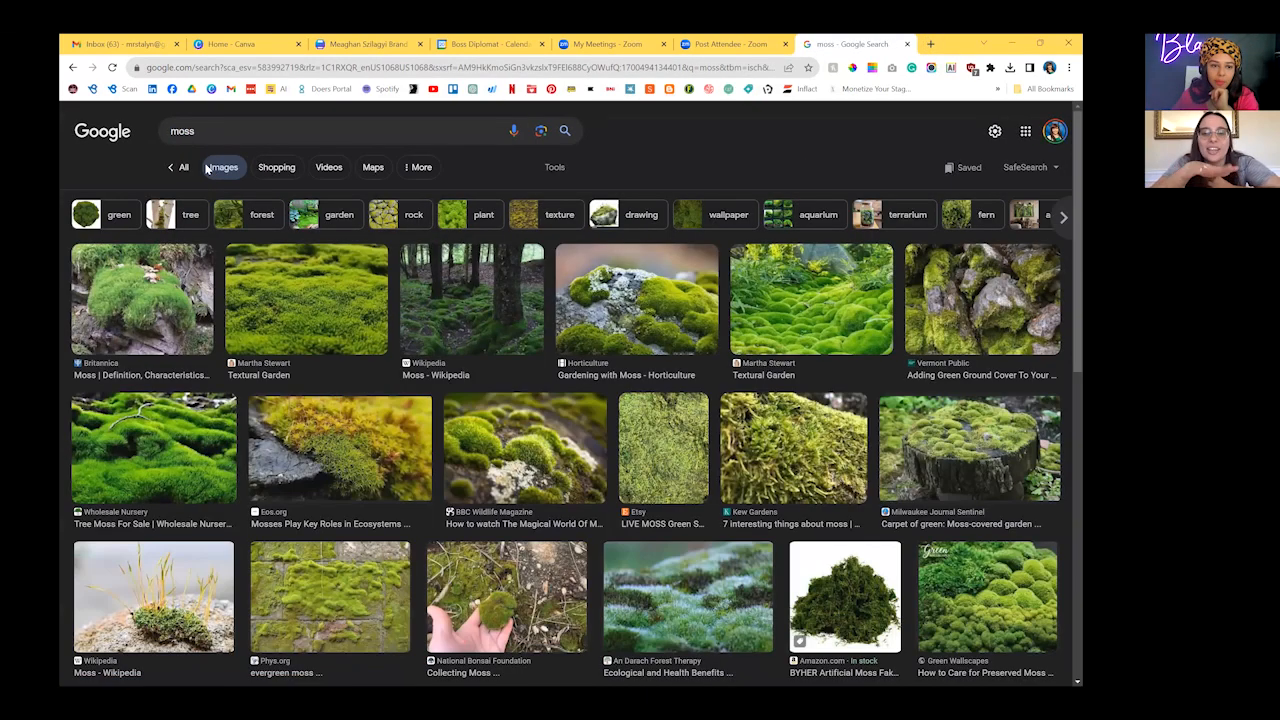
pyautogui.moveTo(434, 226)
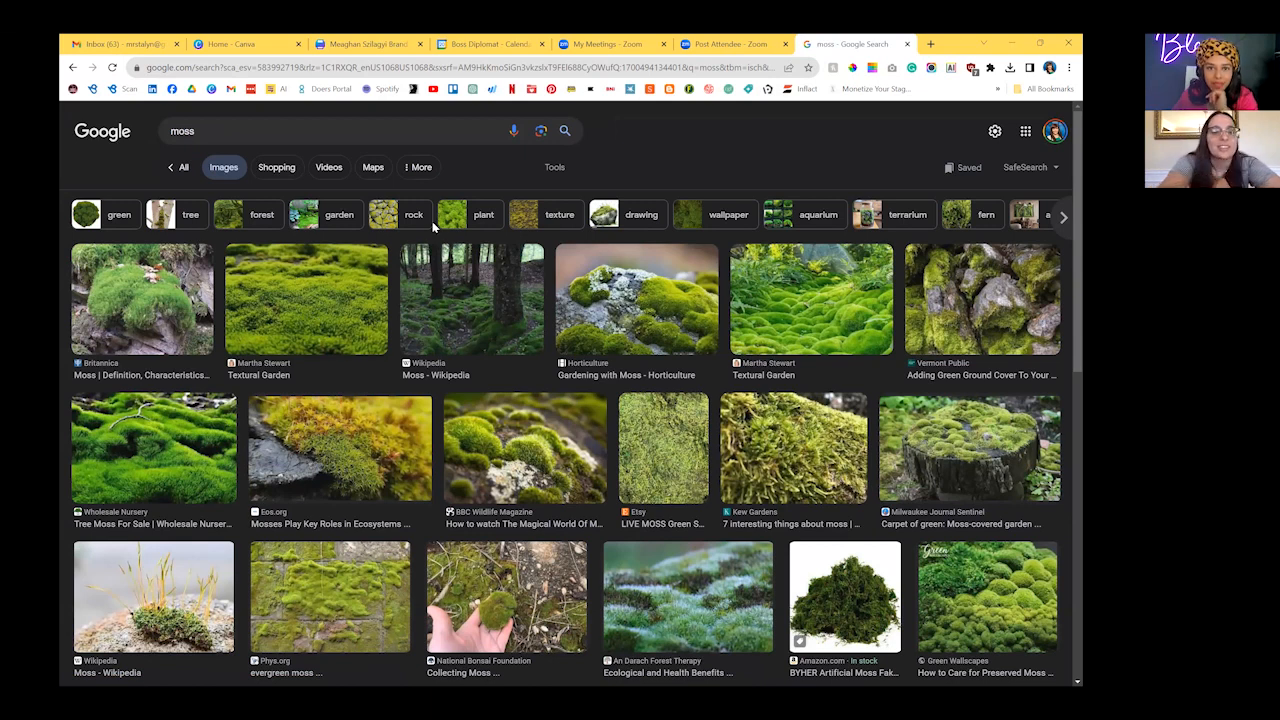
pyautogui.click(488, 44)
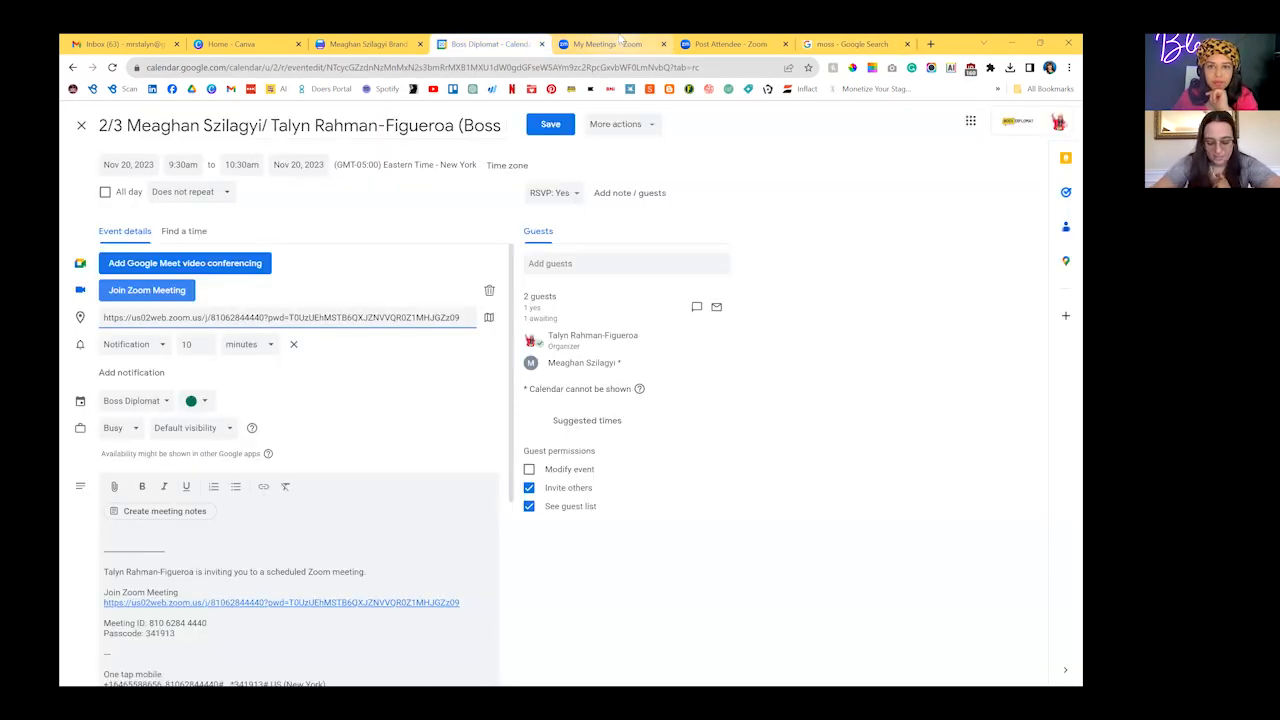
pyautogui.click(360, 43)
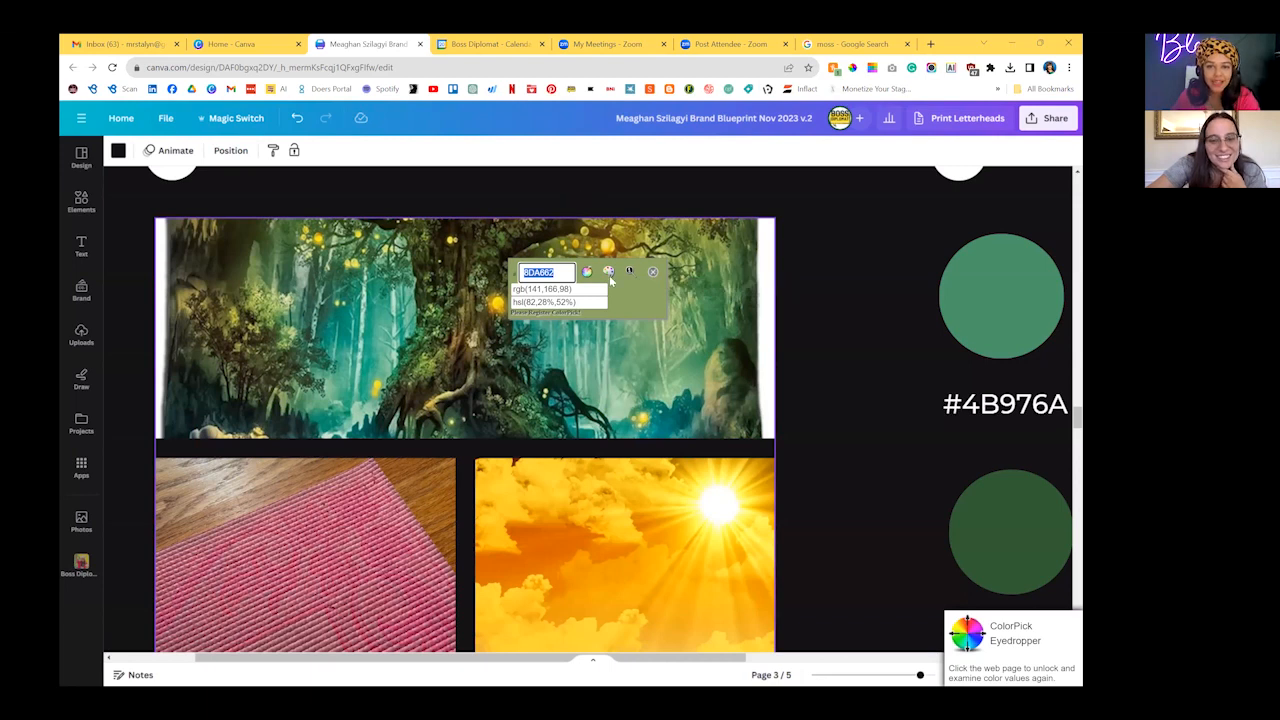
pyautogui.click(855, 43)
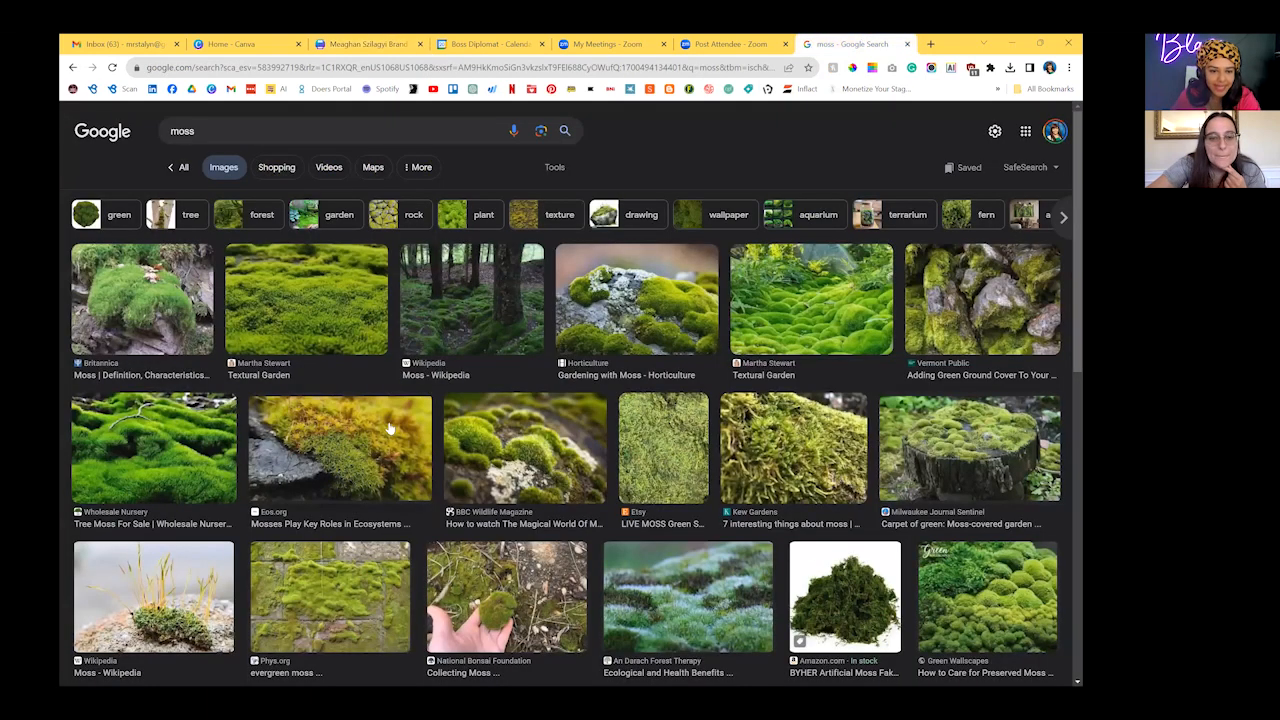
pyautogui.moveTo(324, 301)
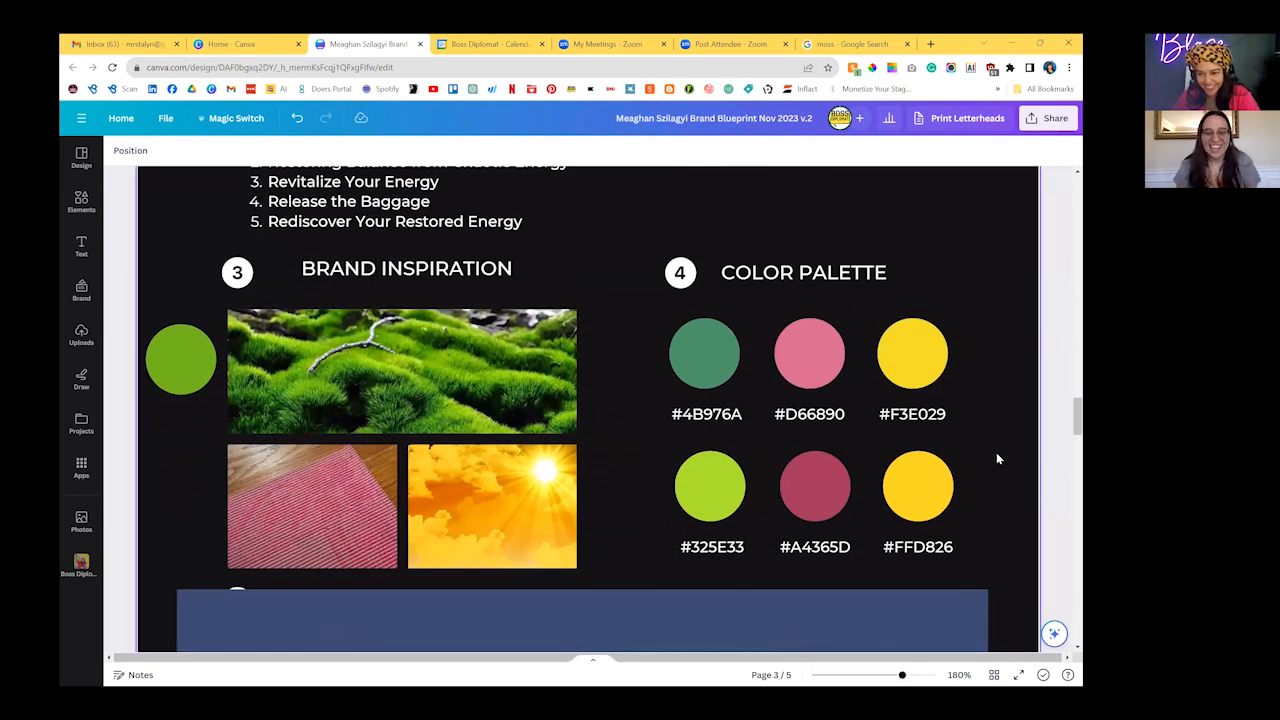
# - Place the moss photo and select the pink palette swatch for editing
pyautogui.click(917, 486)
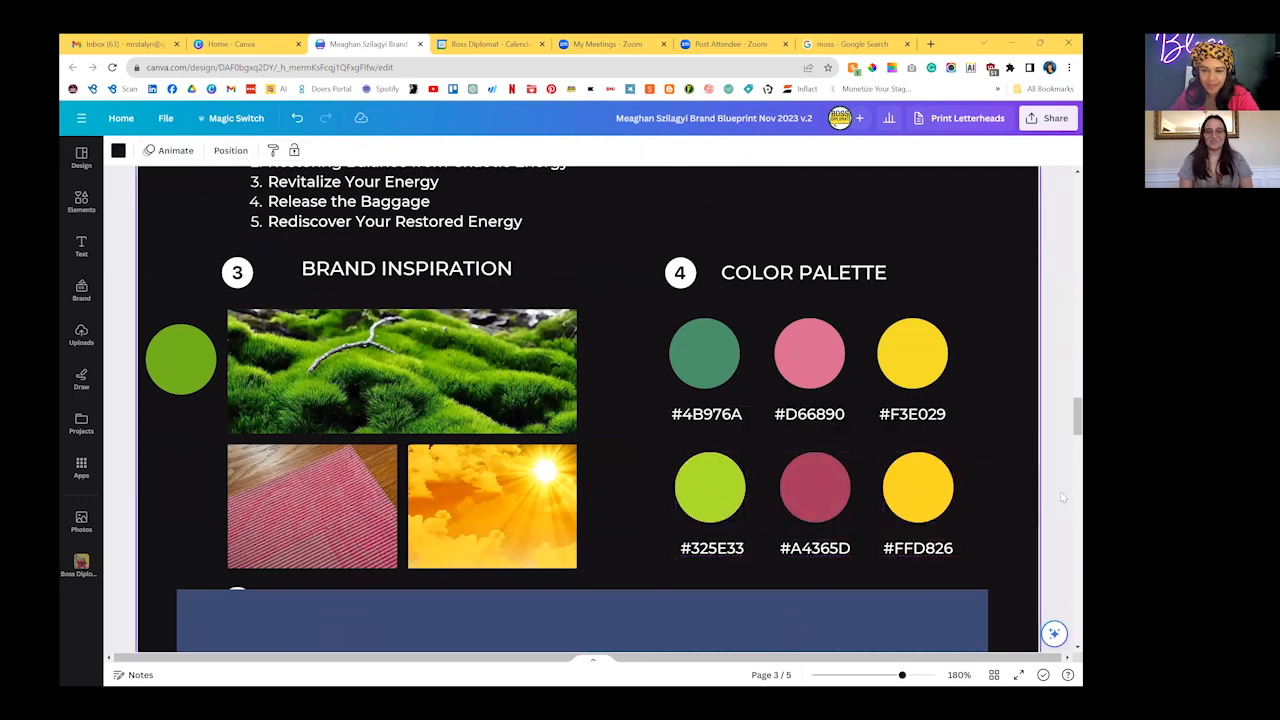
pyautogui.moveTo(1015, 549)
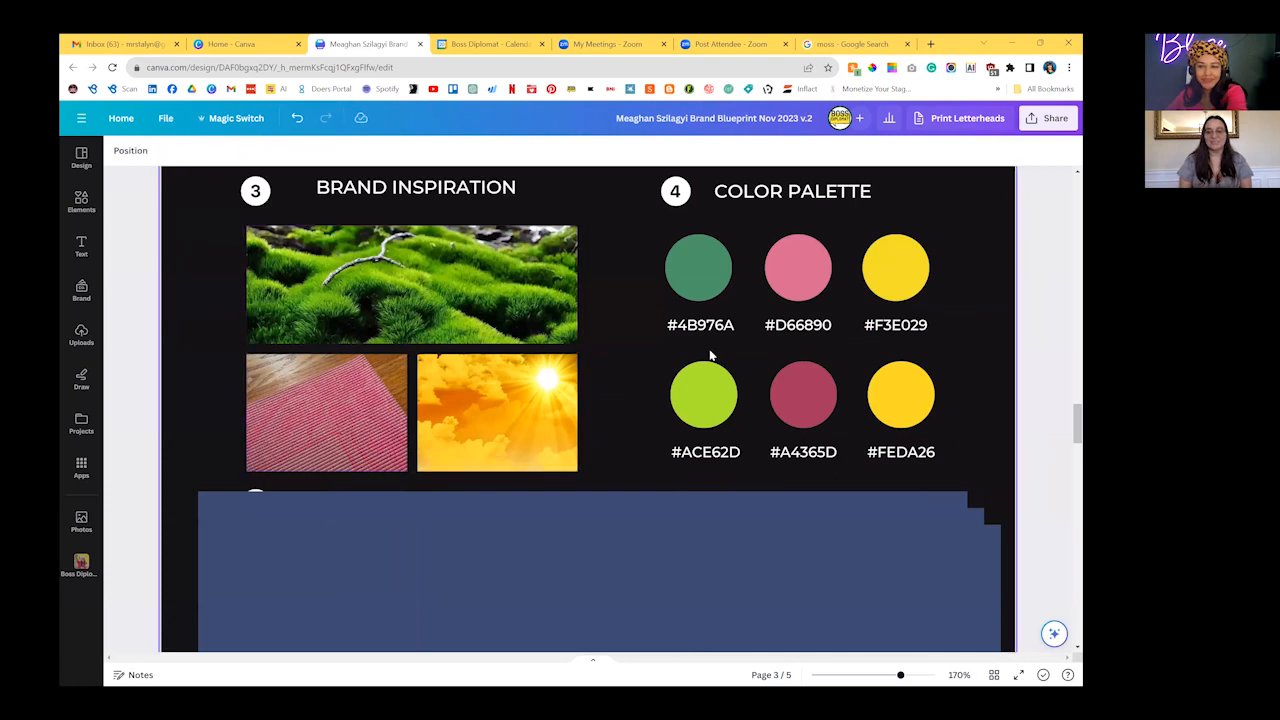
pyautogui.click(797, 267)
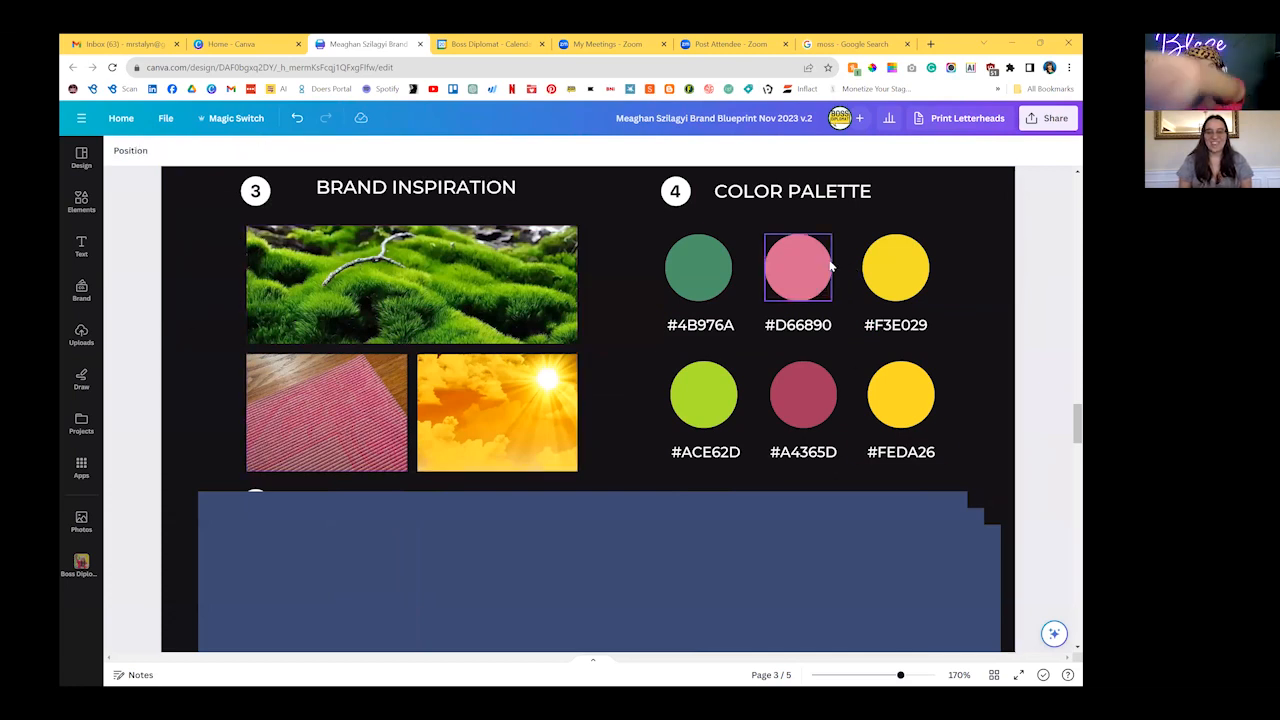